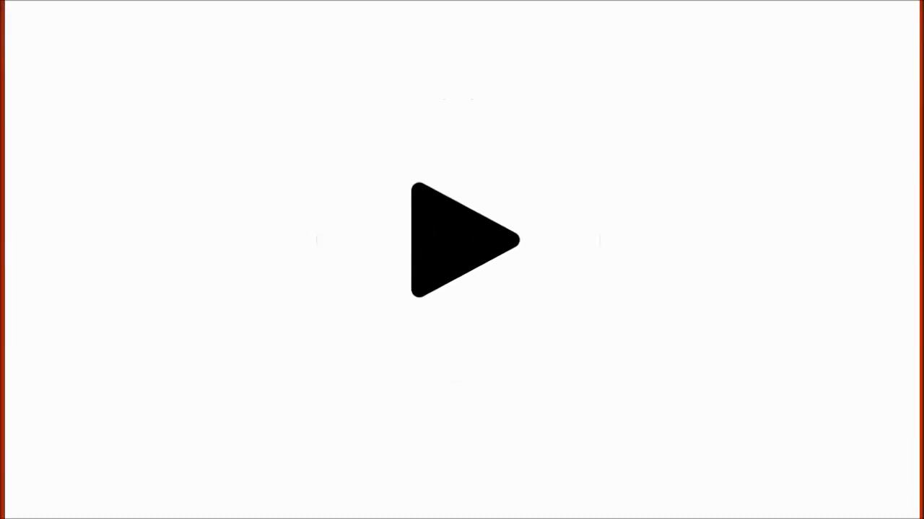
left_click(462, 242)
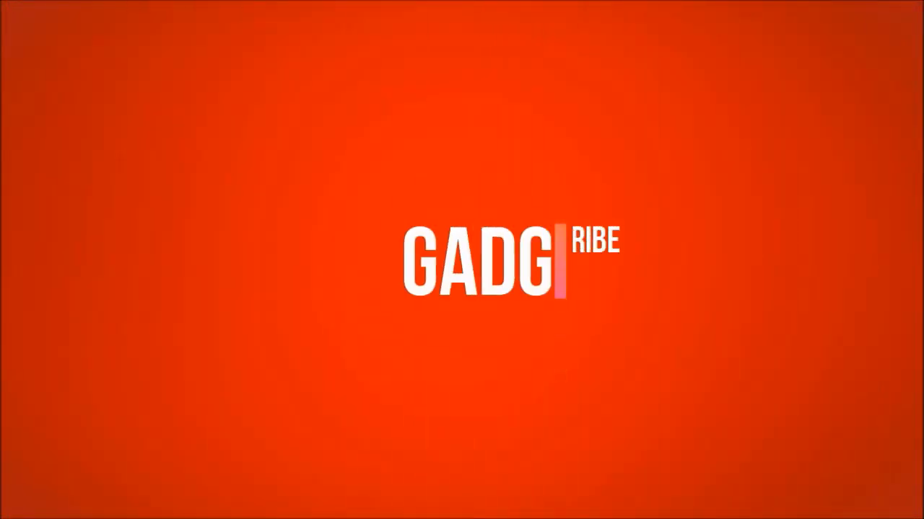